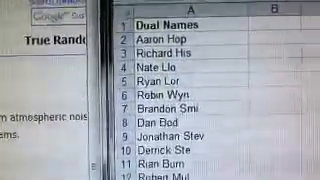
{"action": "scroll", "scroll_direction": "down", "scroll_amount": 3}
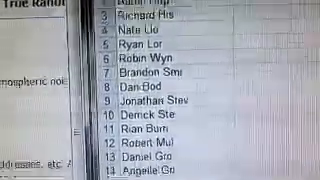
{"action": "scroll", "scroll_direction": "down", "scroll_amount": 3}
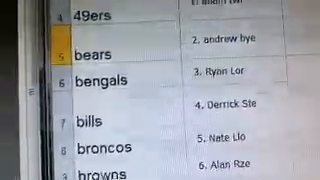
{"action": "scroll", "scroll_direction": "down", "scroll_amount": 3}
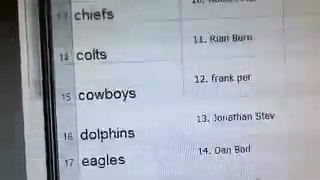
{"action": "scroll", "scroll_direction": "down", "scroll_amount": 3}
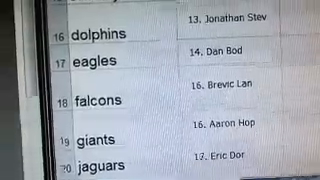
{"action": "scroll", "scroll_direction": "down", "scroll_amount": 3}
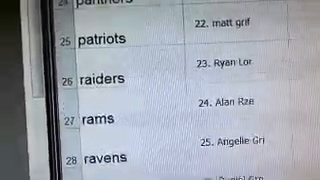
{"action": "scroll", "scroll_direction": "down", "scroll_amount": 3}
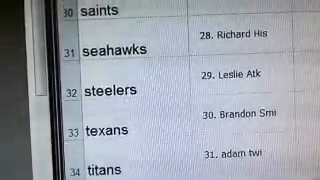
{"action": "scroll", "scroll_direction": "down", "scroll_amount": 3}
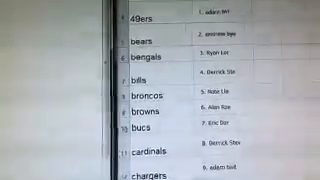
{"action": "scroll", "scroll_direction": "down", "scroll_amount": 3}
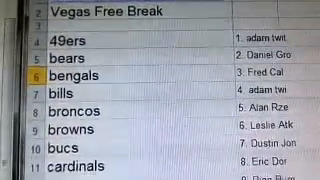
{"action": "scroll", "scroll_direction": "down", "scroll_amount": 3}
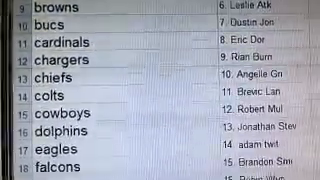
{"action": "scroll", "scroll_direction": "down", "scroll_amount": 3}
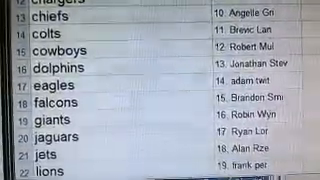
{"action": "scroll", "scroll_direction": "down", "scroll_amount": 3}
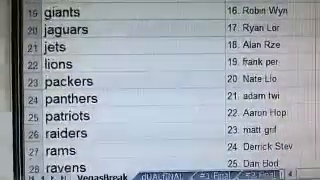
{"action": "scroll", "scroll_direction": "down", "scroll_amount": 3}
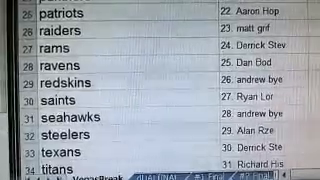
{"action": "scroll", "scroll_direction": "down", "scroll_amount": 3}
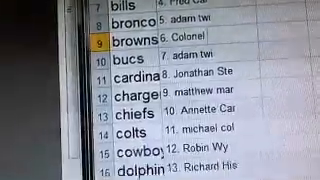
{"action": "scroll", "scroll_direction": "down", "scroll_amount": 3}
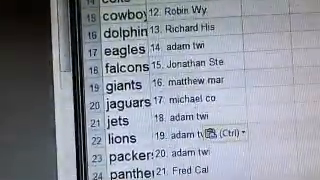
{"action": "scroll", "scroll_direction": "down", "scroll_amount": 3}
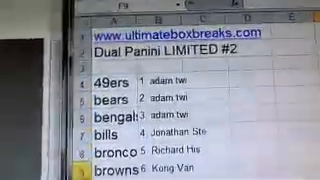
{"action": "scroll", "scroll_direction": "down", "scroll_amount": 3}
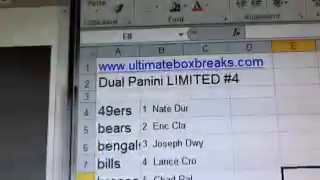
{"action": "scroll", "scroll_direction": "down", "scroll_amount": 3}
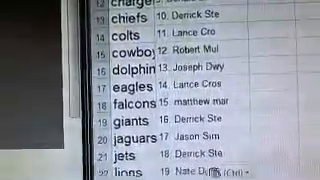
{"action": "scroll", "scroll_direction": "down", "scroll_amount": 3}
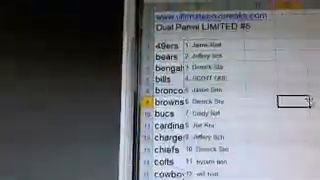
{"action": "scroll", "scroll_direction": "down", "scroll_amount": 3}
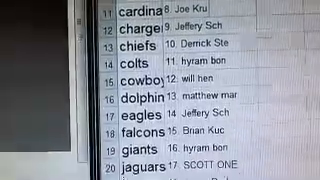
{"action": "scroll", "scroll_direction": "down", "scroll_amount": 3}
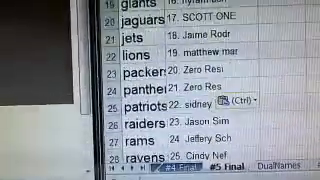